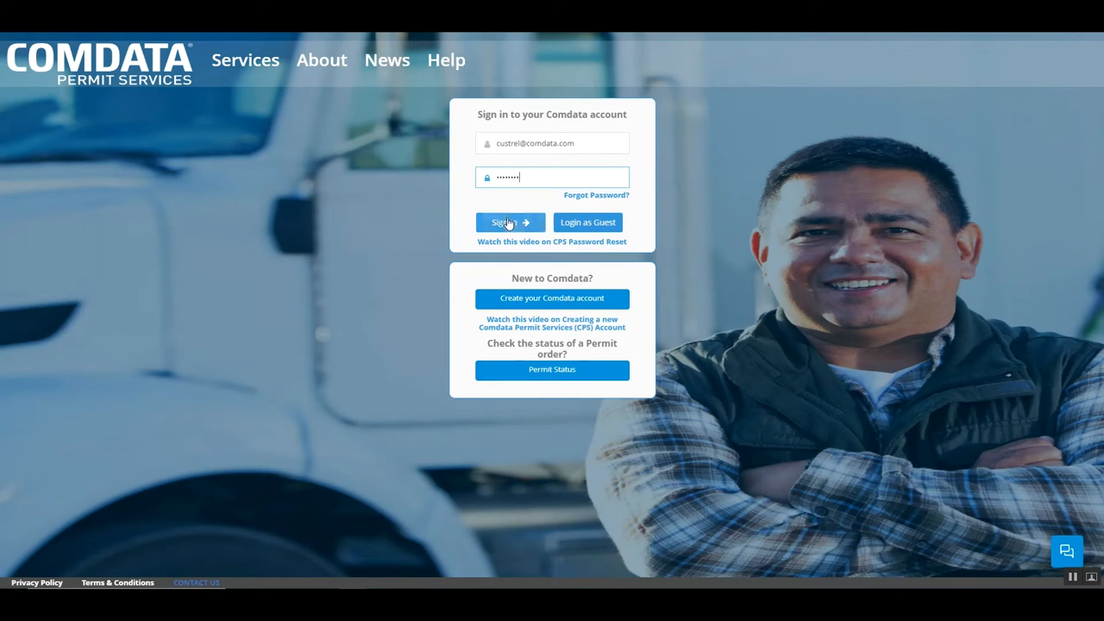
# - Sign in to the Comdata Permit Services account and reach the dashboard
pyautogui.click(503, 222)
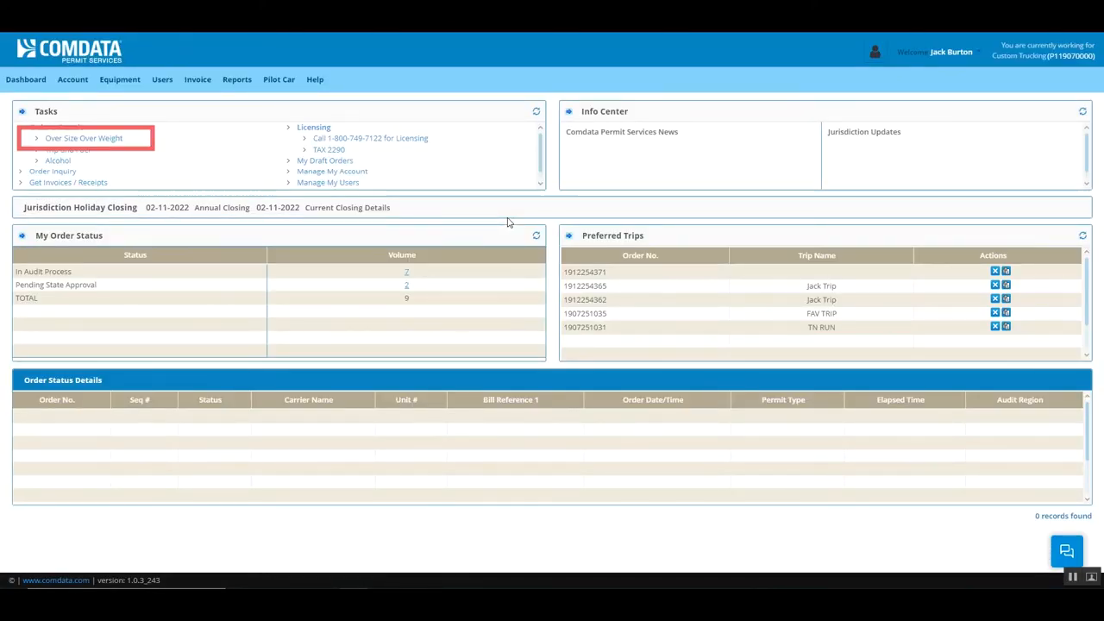
# - Start an Over Size Over Weight order, submit Basic Details and acknowledge the generated order number
pyautogui.click(83, 138)
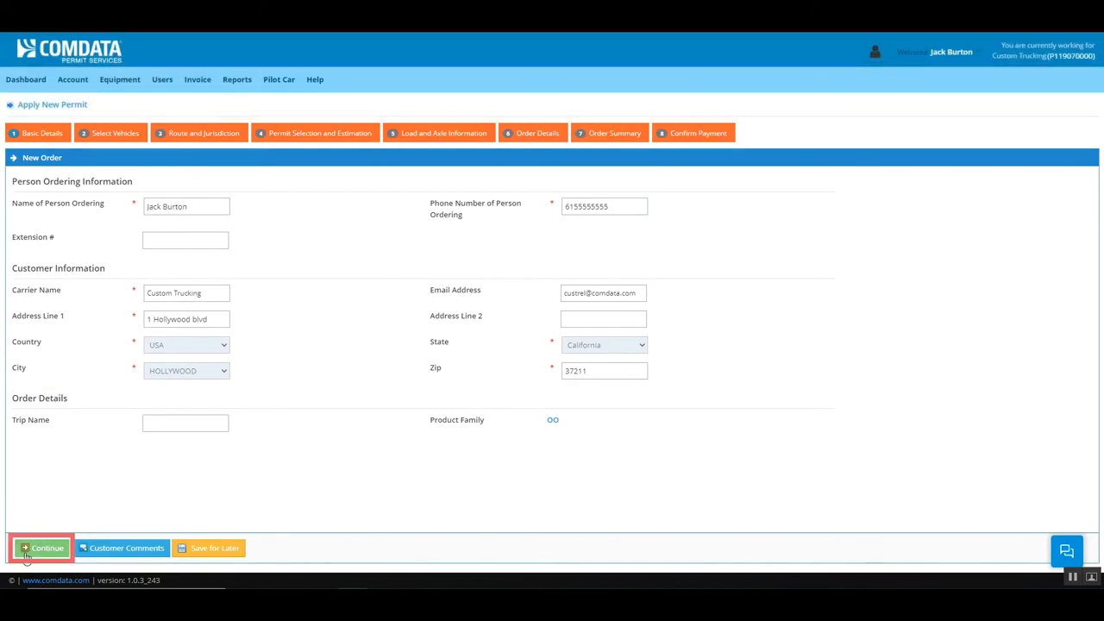
pyautogui.click(41, 549)
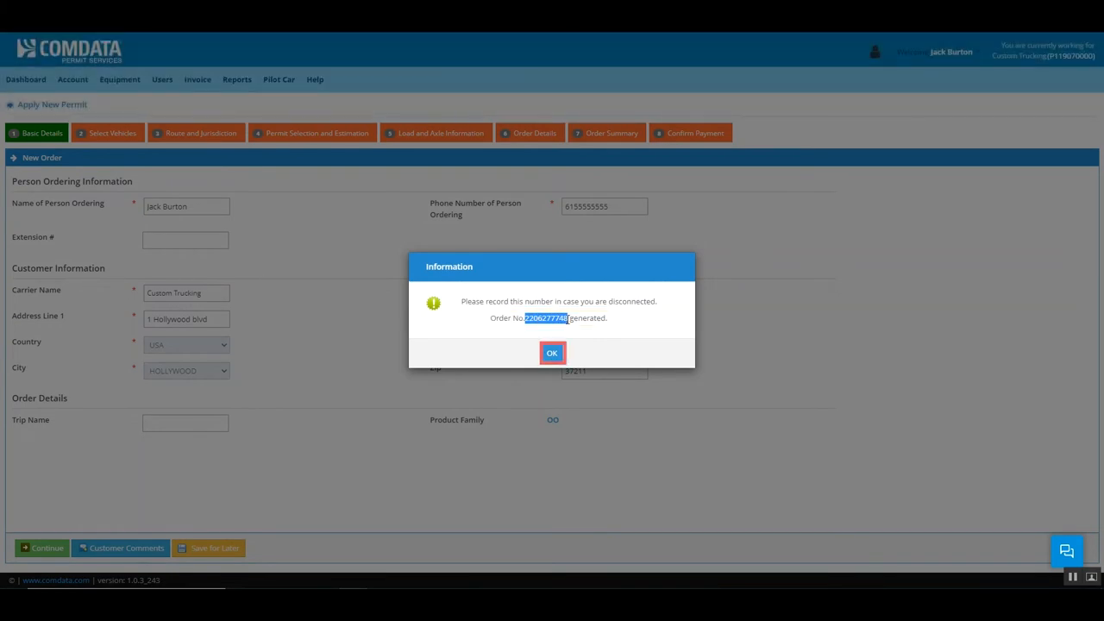
pyautogui.click(552, 352)
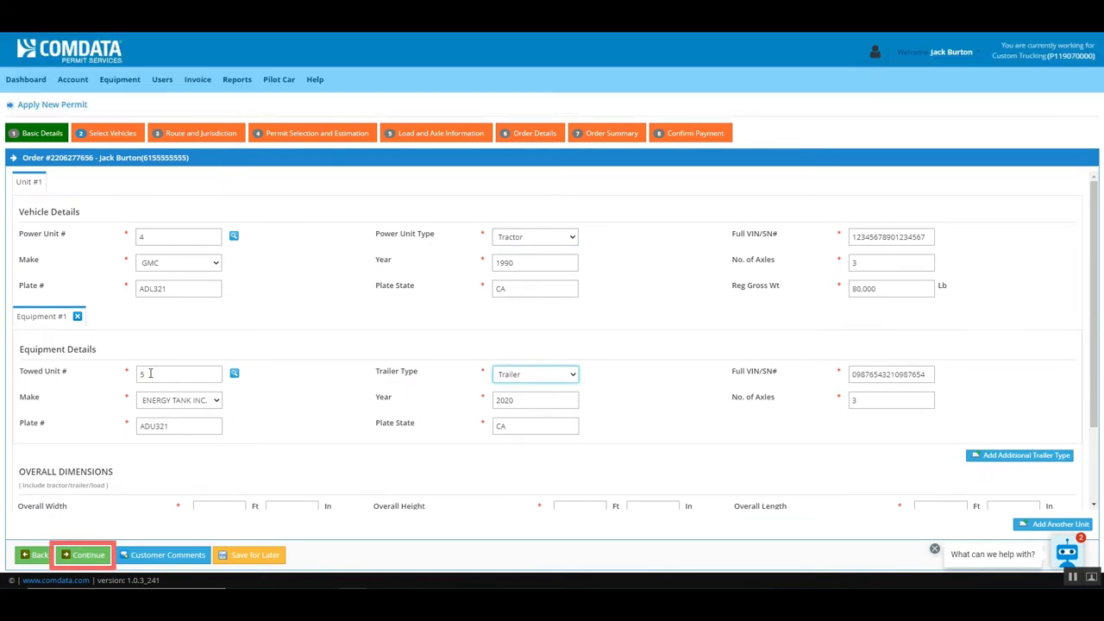
# - Accept the Select Vehicles details and continue to the route and jurisdiction step
pyautogui.click(83, 556)
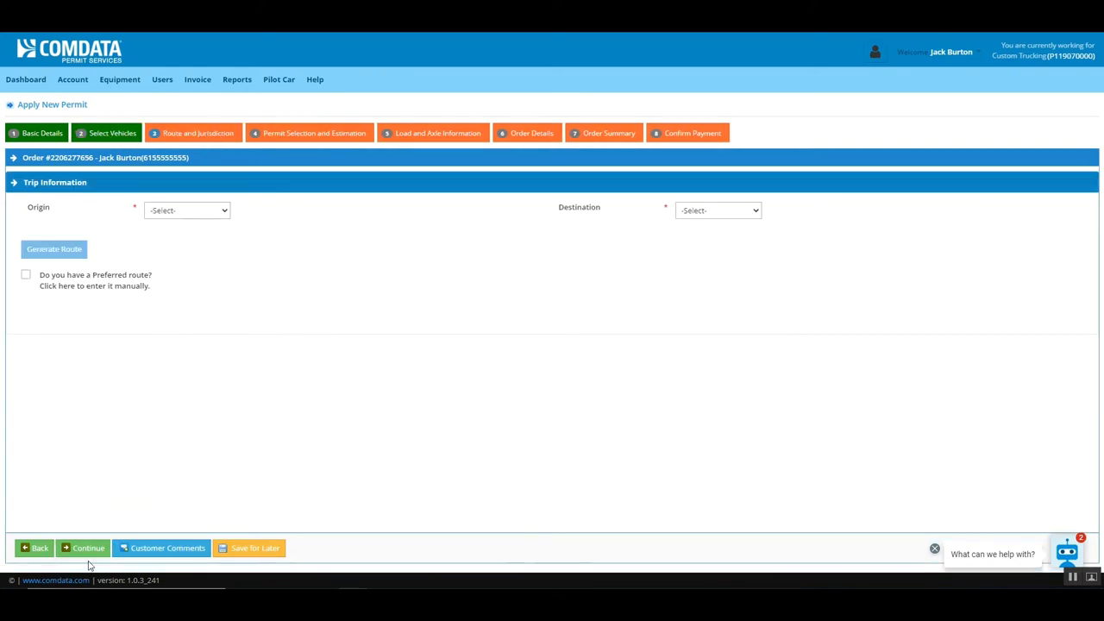
# - Set the origin to the TN/AL I-65 NB state-line crossing and the destination to a state line
pyautogui.click(186, 211)
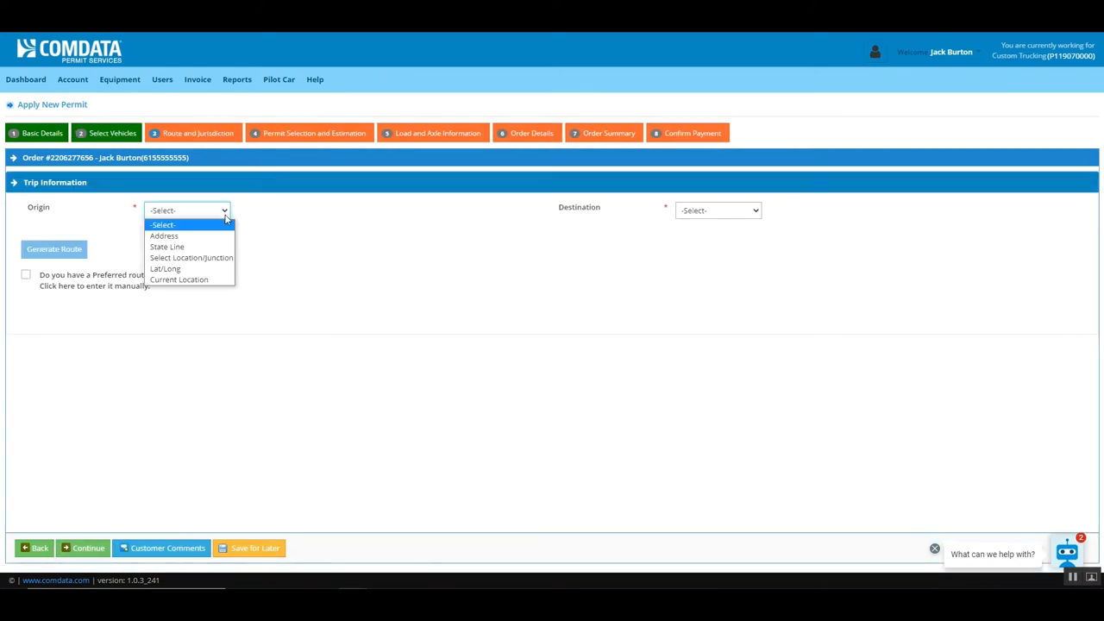
pyautogui.click(165, 247)
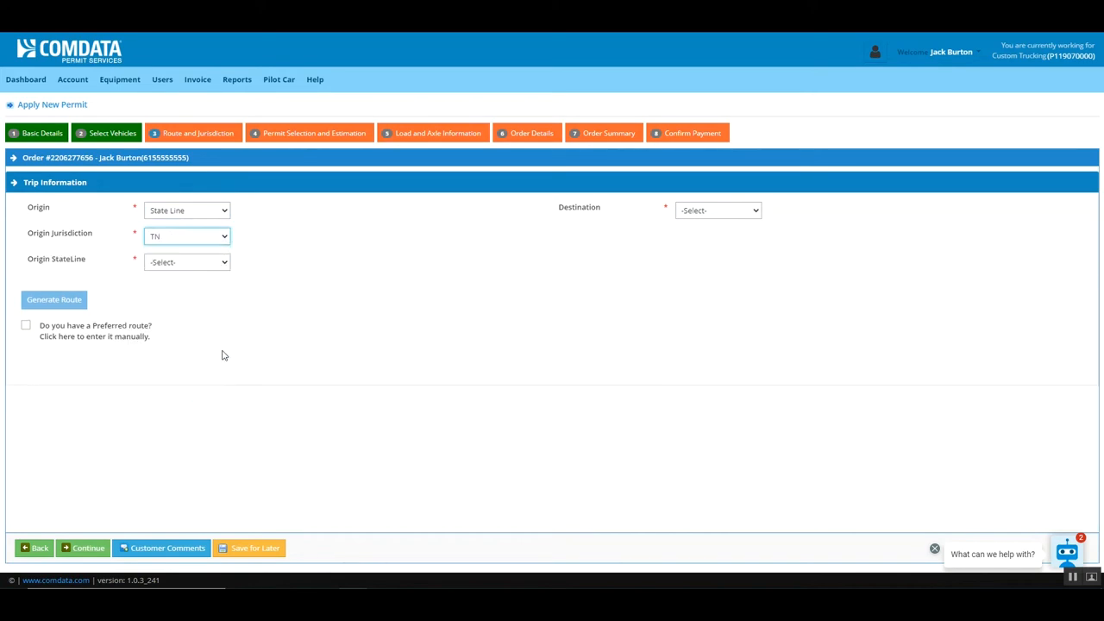
pyautogui.click(187, 262)
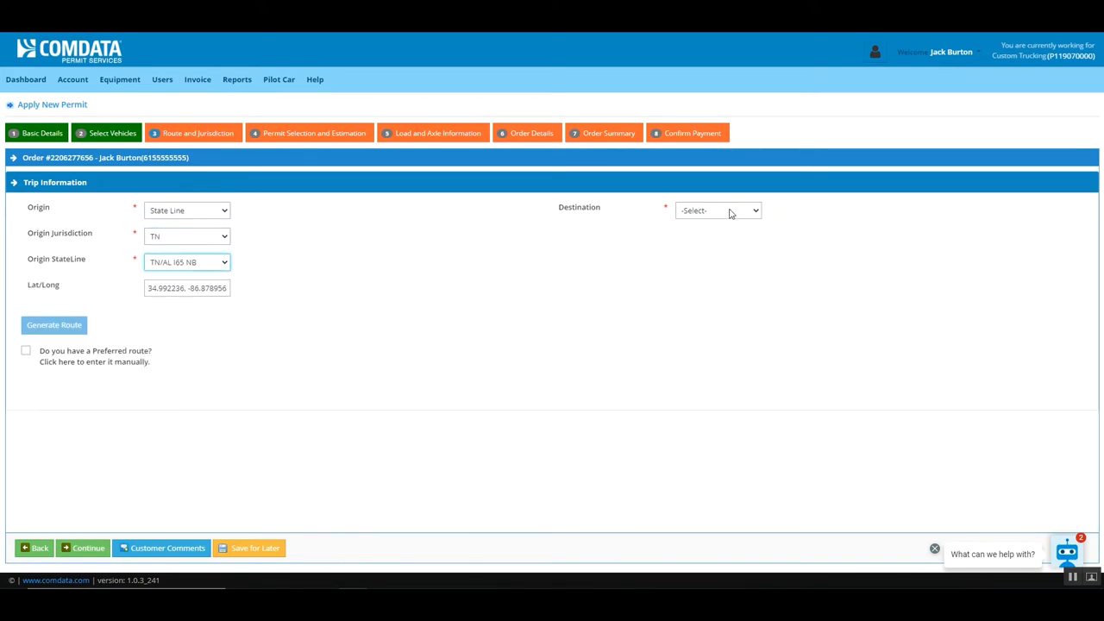
pyautogui.click(718, 235)
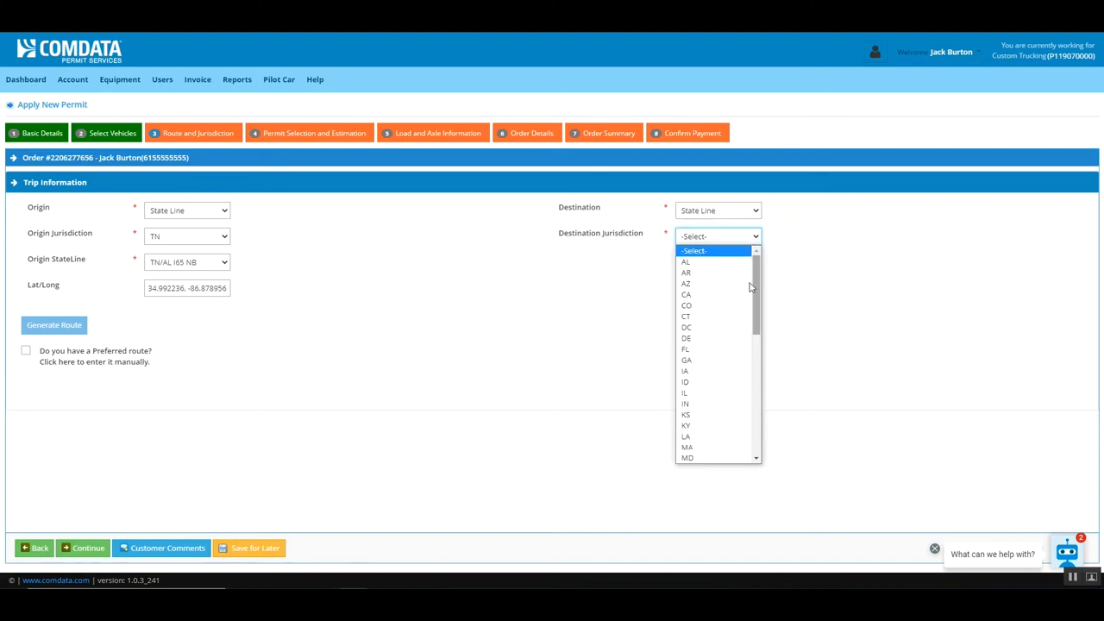
pyautogui.moveTo(711, 360)
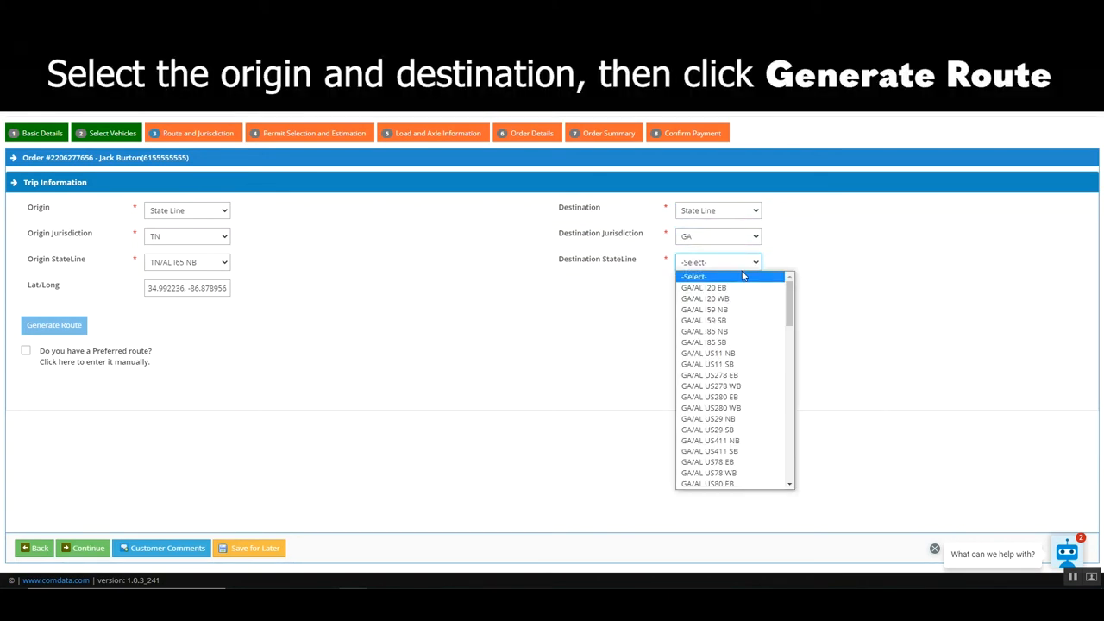
pyautogui.moveTo(728, 319)
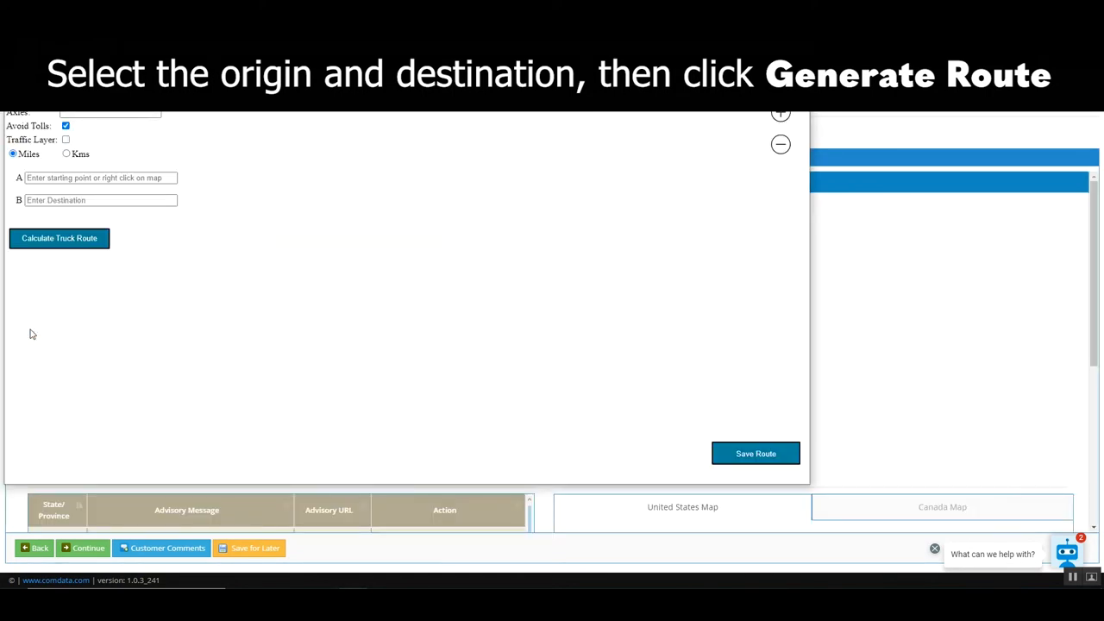
# - Calculate the truck route, add a waypoint on the map and save the route
pyautogui.click(59, 238)
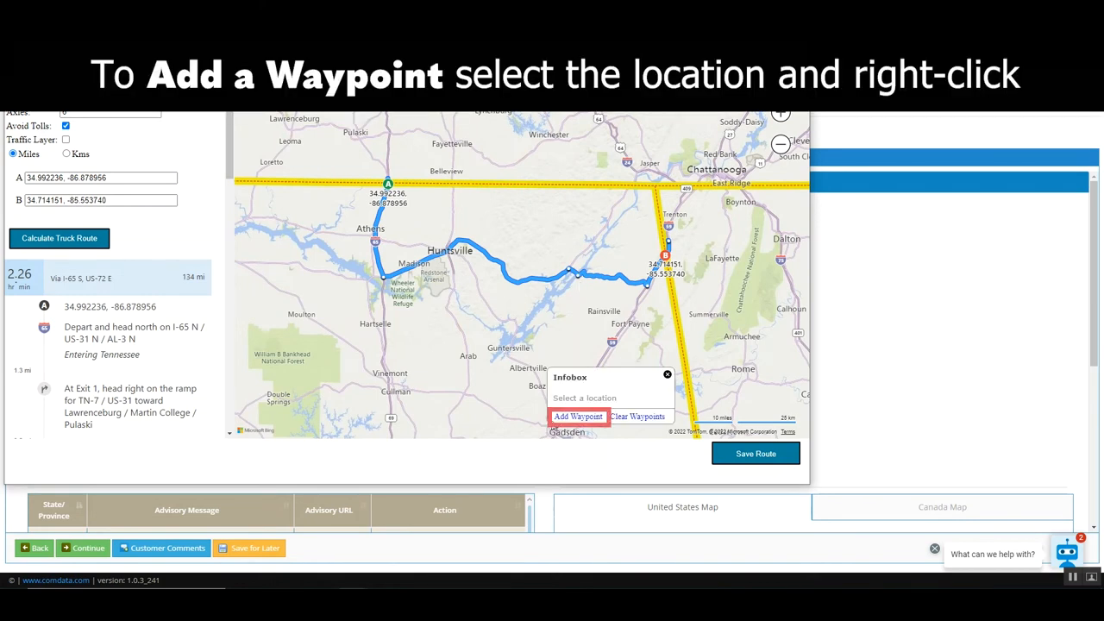
pyautogui.moveTo(578, 416)
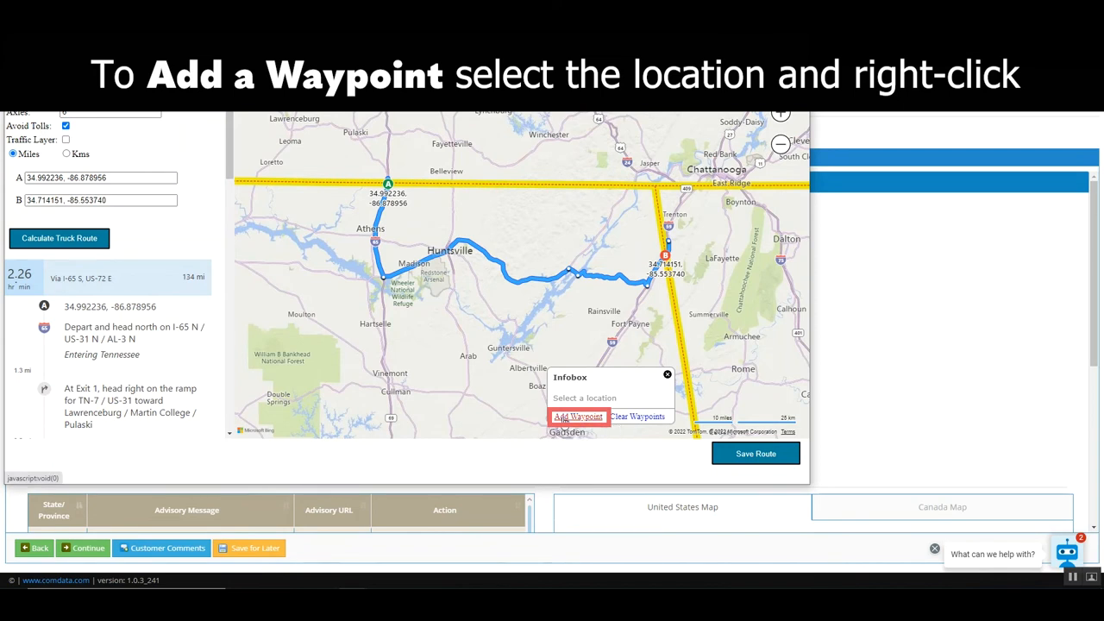
pyautogui.click(576, 415)
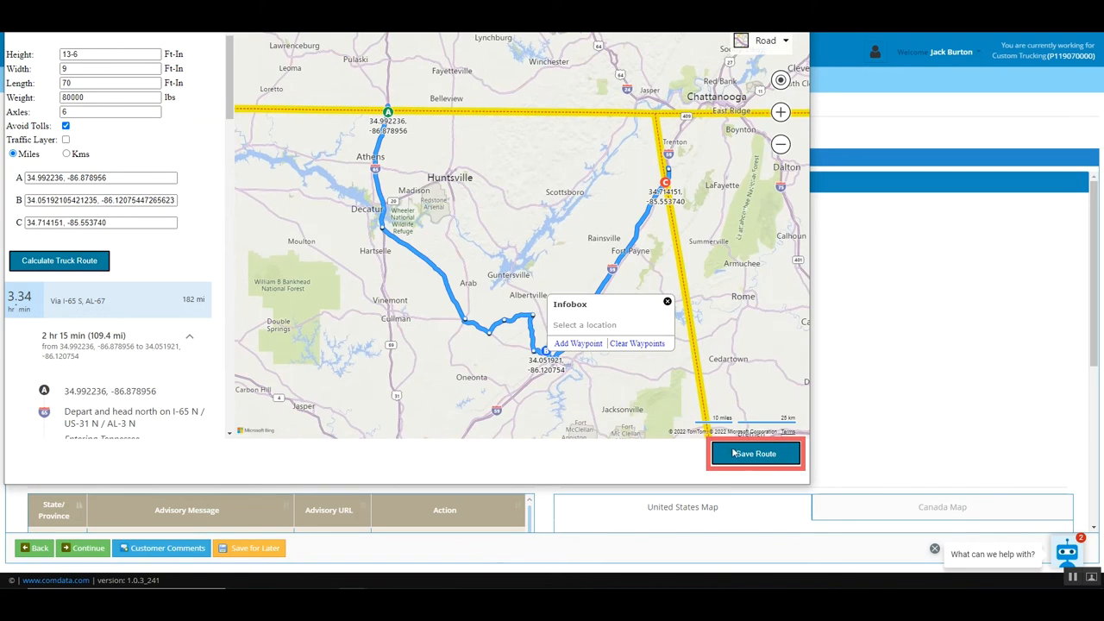
pyautogui.click(754, 452)
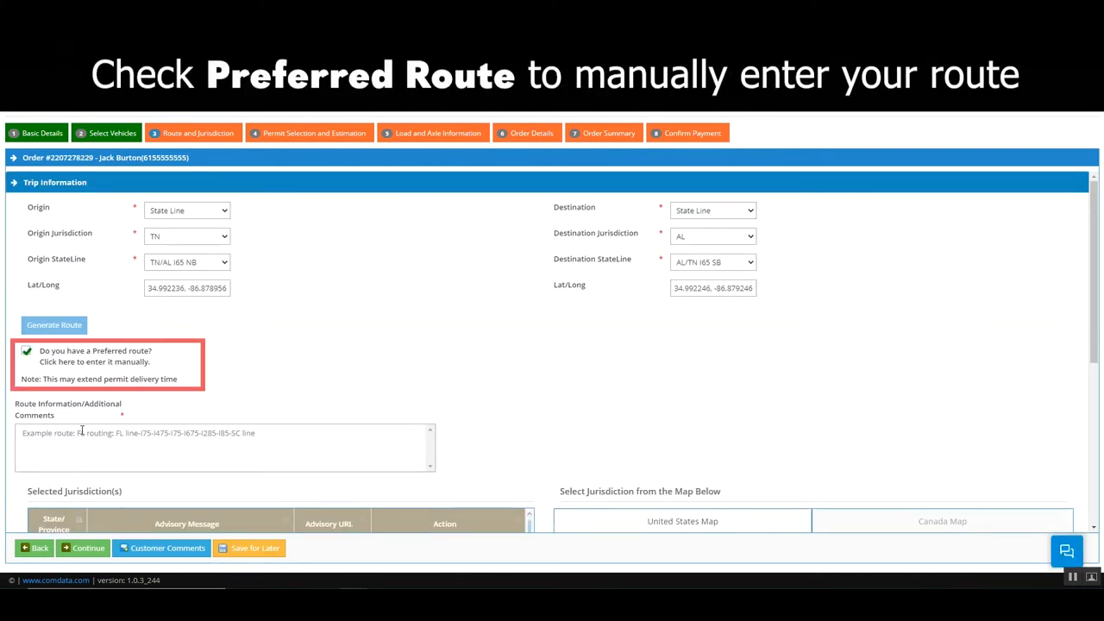
# - Enter the preferred route manually as I-65 and add Alabama to the selected jurisdictions
pyautogui.click(224, 447)
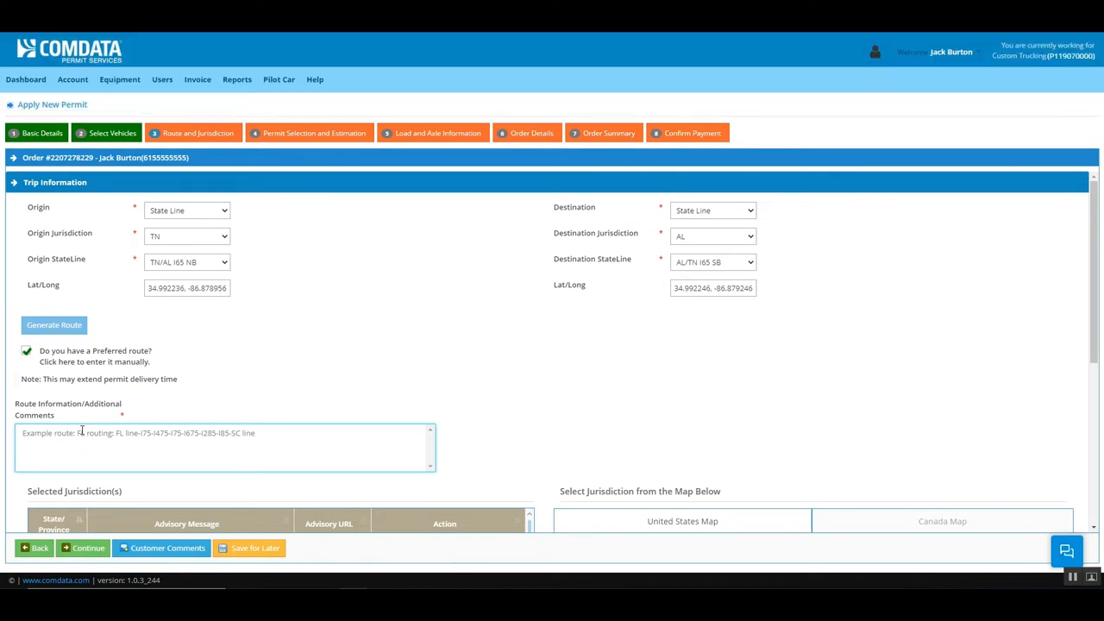
pyautogui.write('I-65')
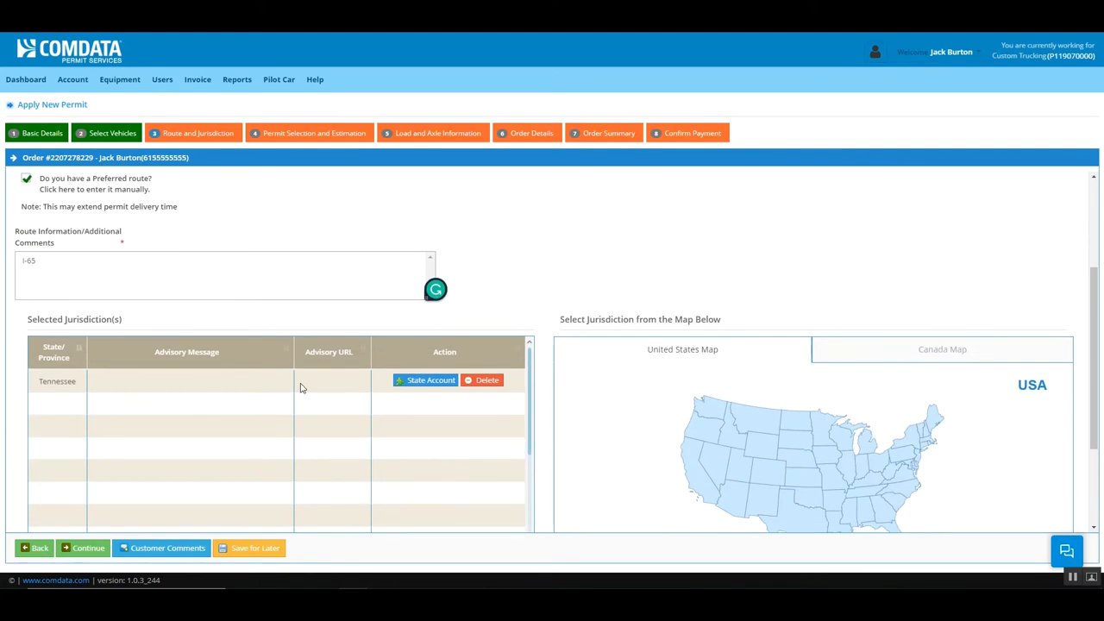
pyautogui.scroll(-3)
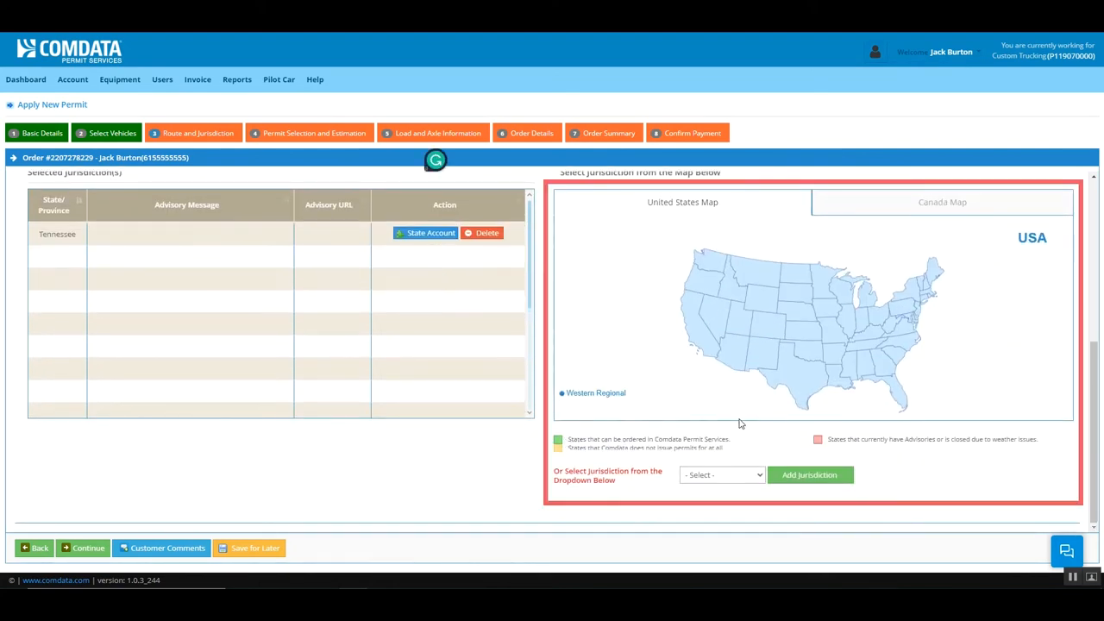
pyautogui.moveTo(848, 366)
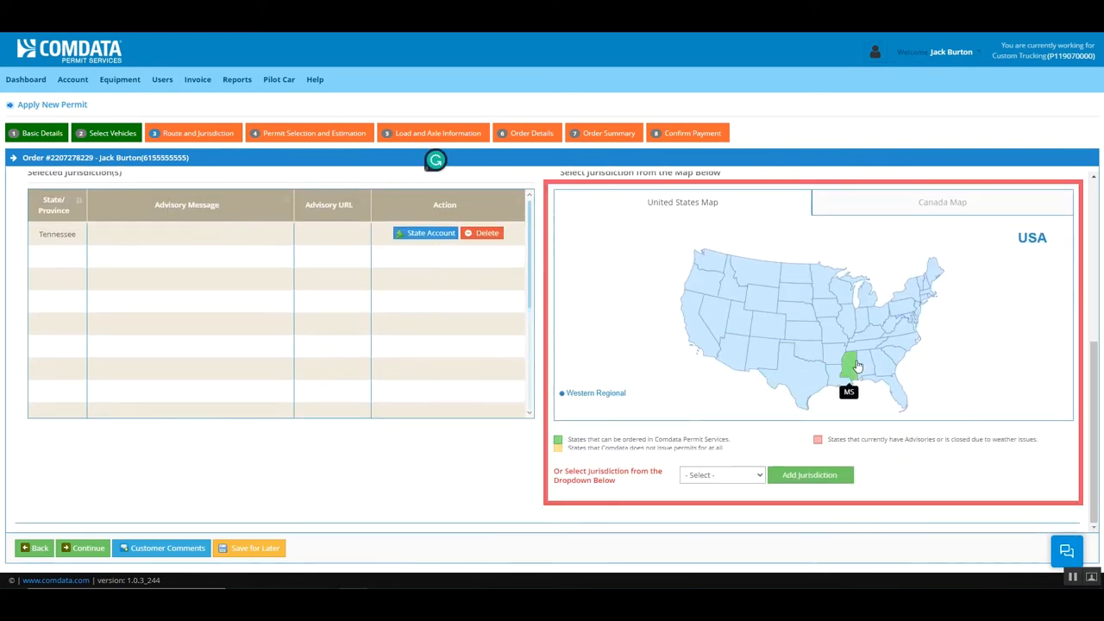
pyautogui.click(722, 475)
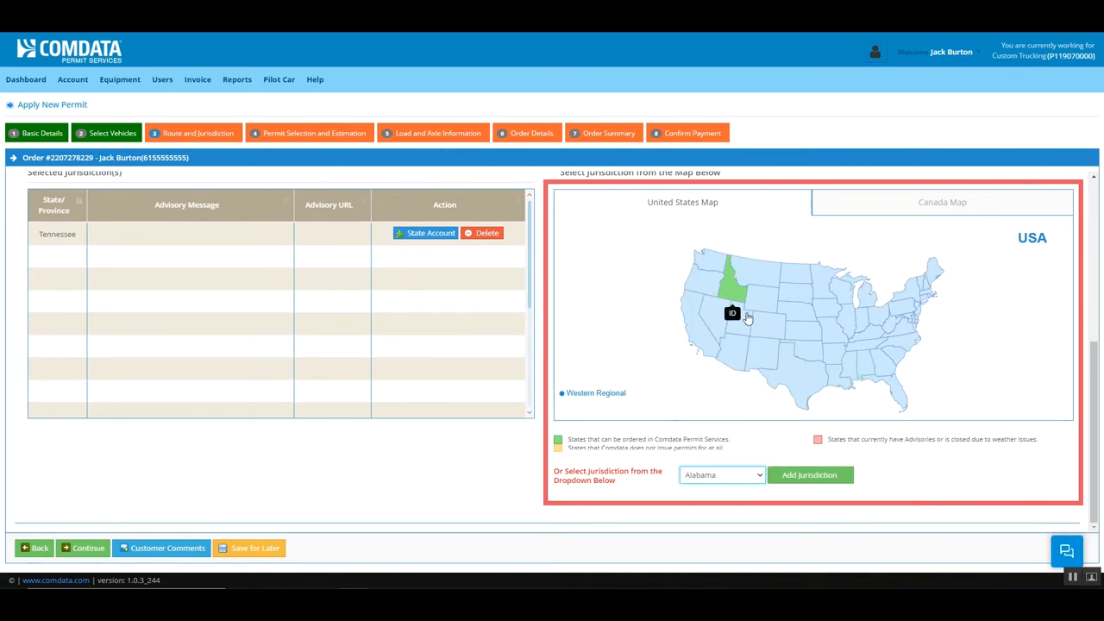
pyautogui.click(807, 474)
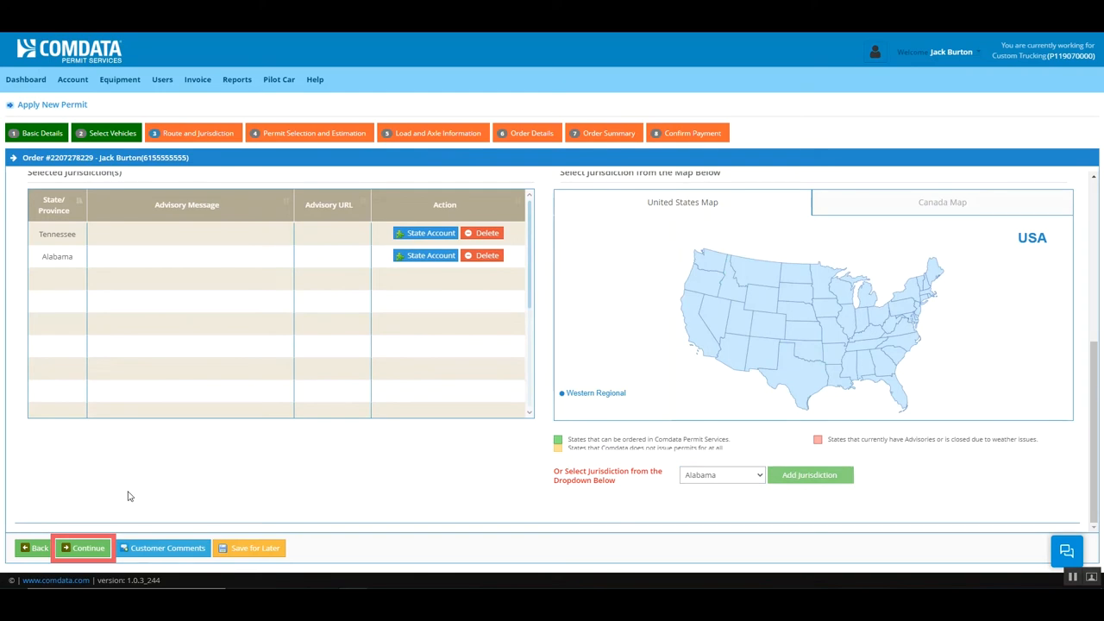
# - On Permit Selection, choose the TN O/D and GA O/D permits with effective date 06-29-2022
pyautogui.click(83, 548)
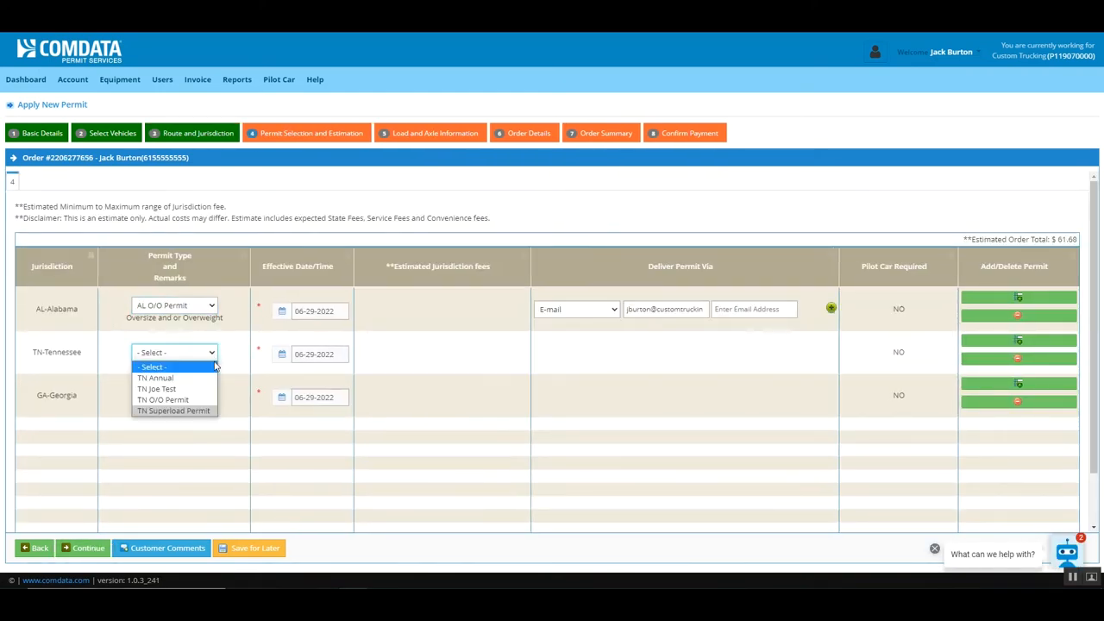
pyautogui.click(162, 400)
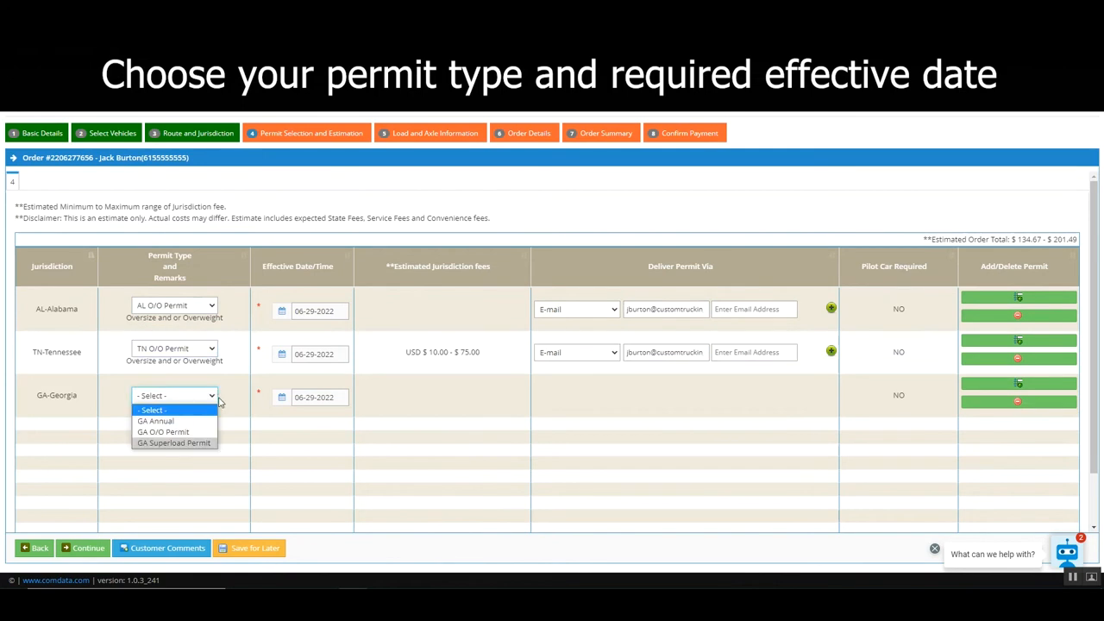
pyautogui.click(163, 431)
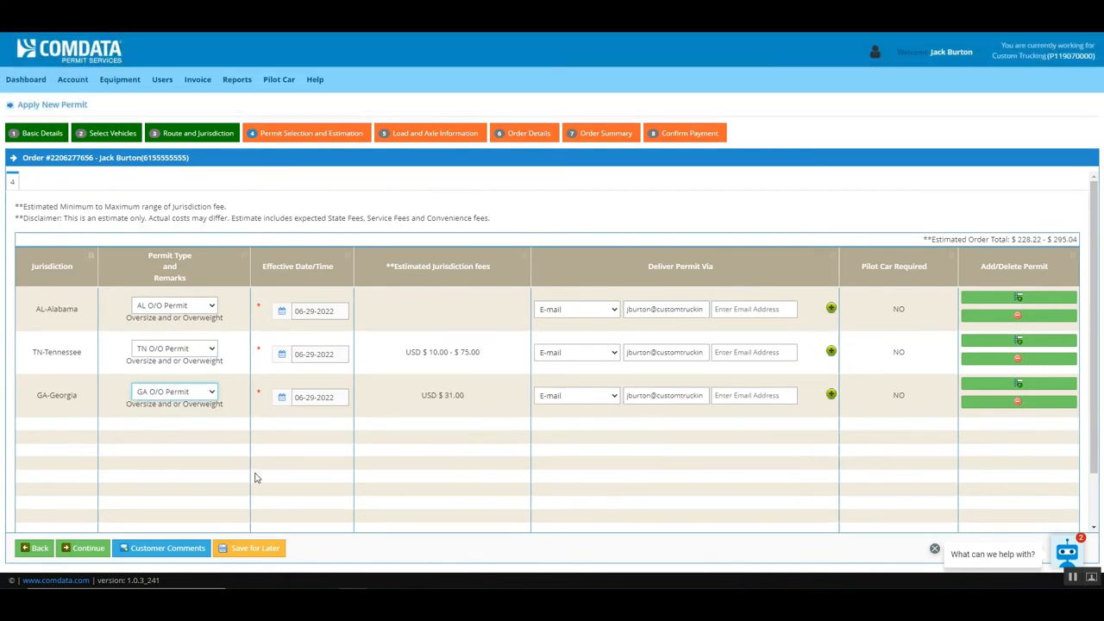
pyautogui.click(665, 309)
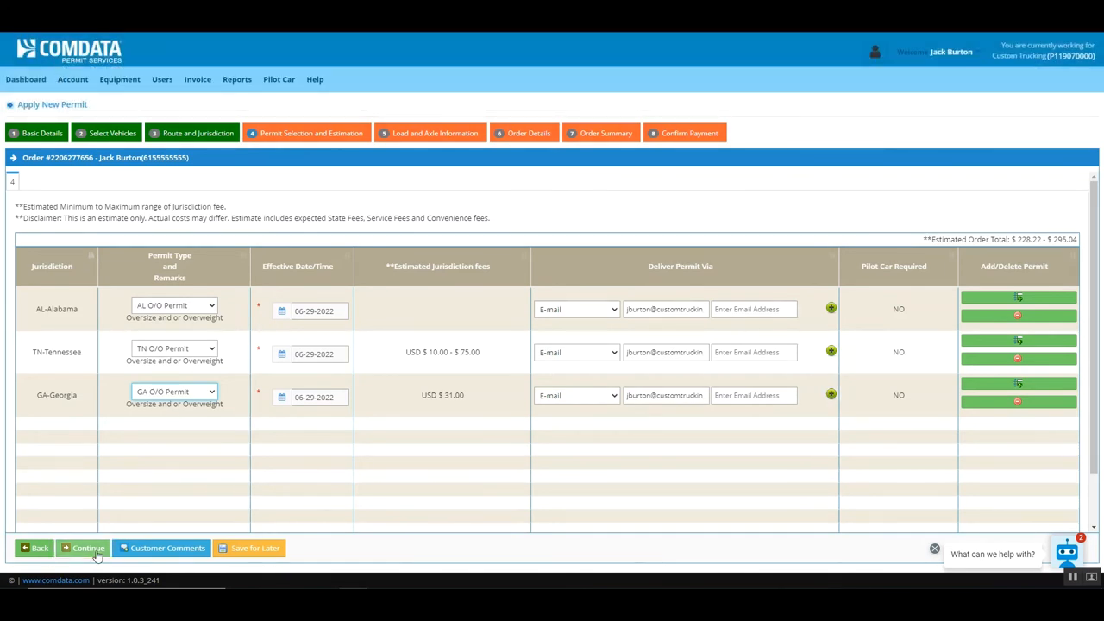
# - On Alabama's load information, set load type Machinery with 1 piece
pyautogui.click(88, 548)
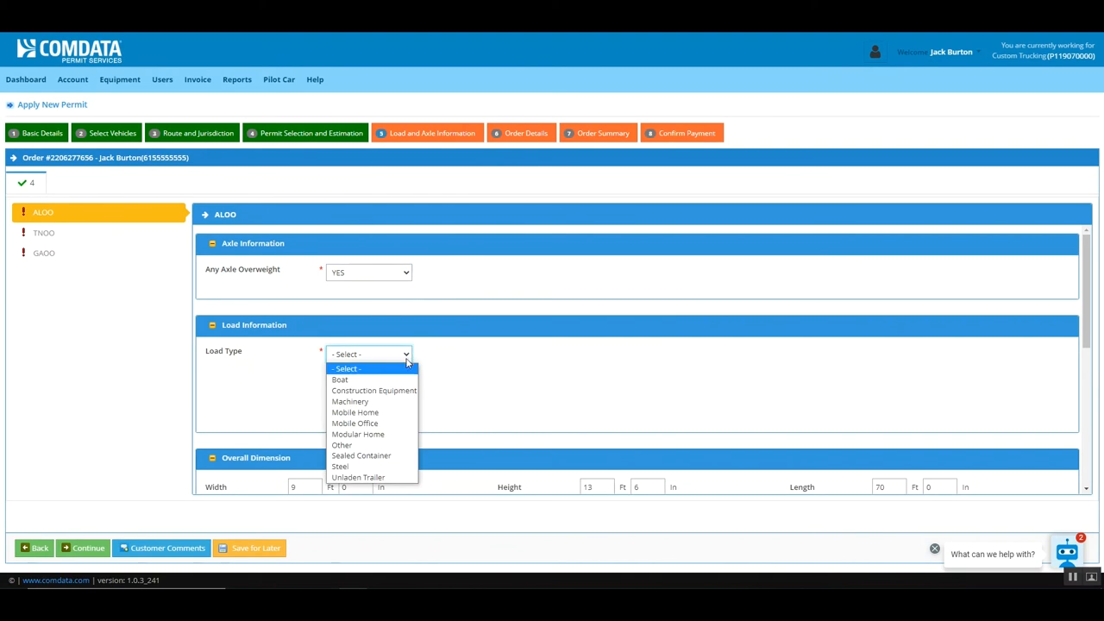
pyautogui.click(340, 465)
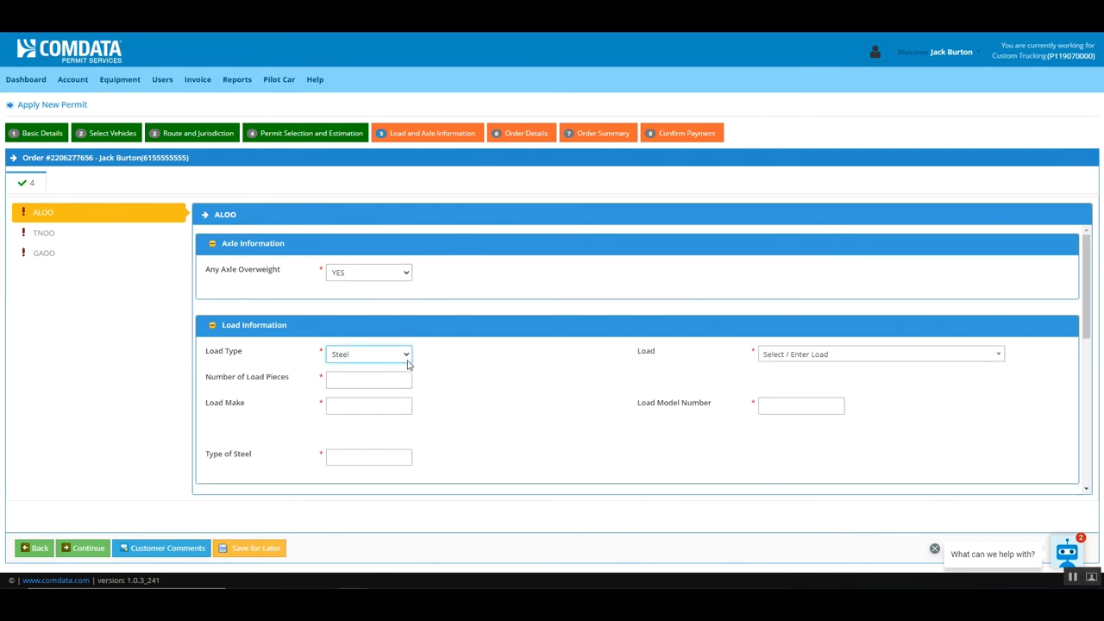
pyautogui.click(369, 354)
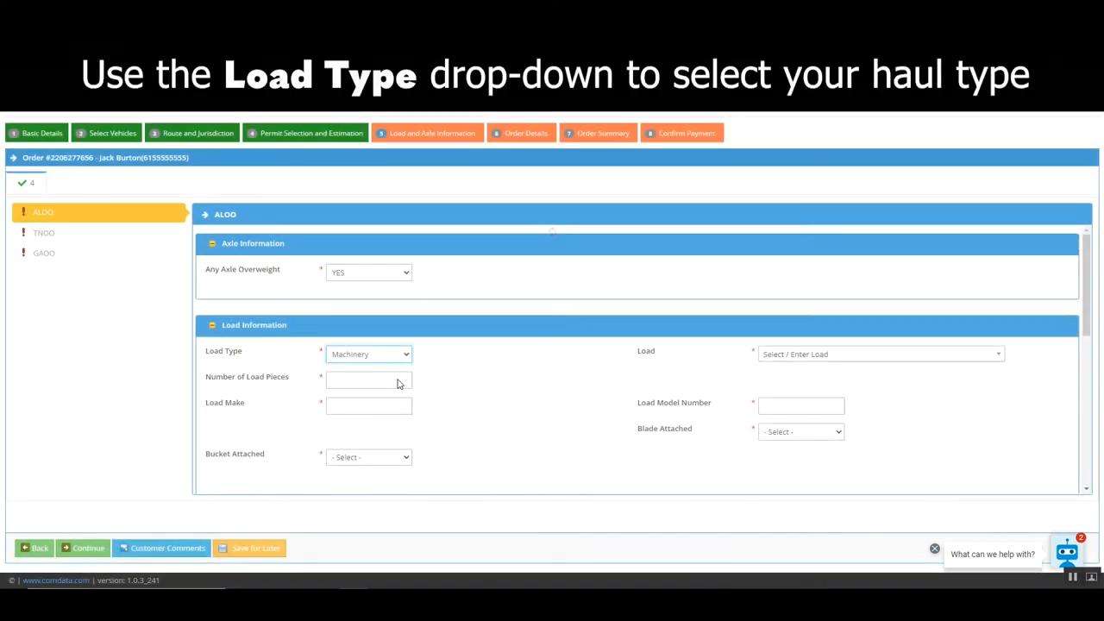
pyautogui.write('1')
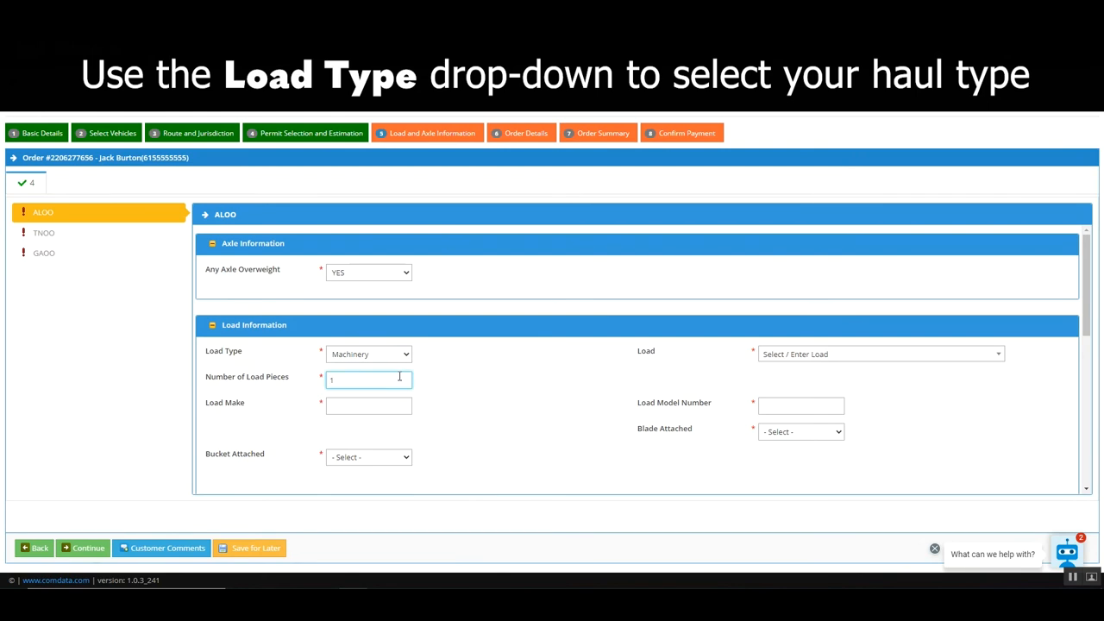
# - Set Bucket Attached to NO, load description flux and model number 1
pyautogui.click(370, 457)
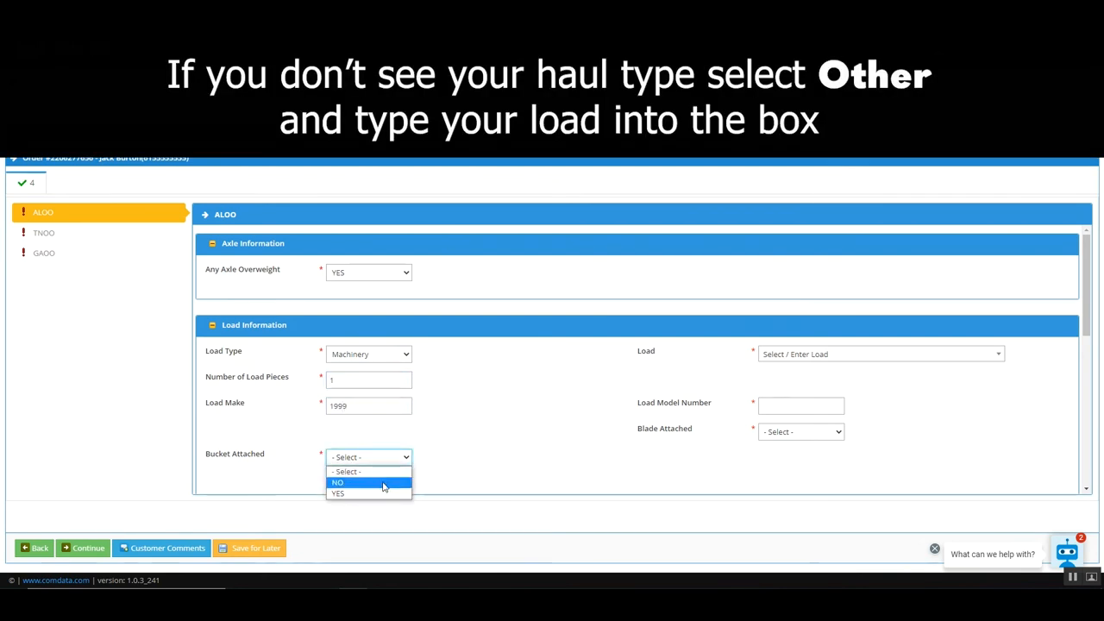
pyautogui.click(369, 483)
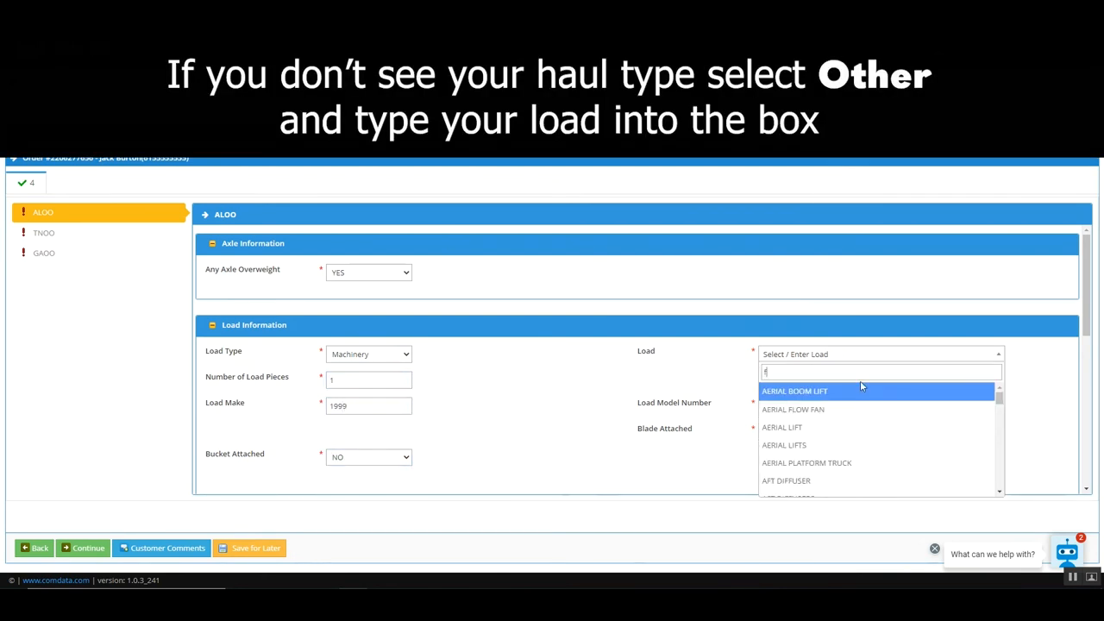
pyautogui.write('flux')
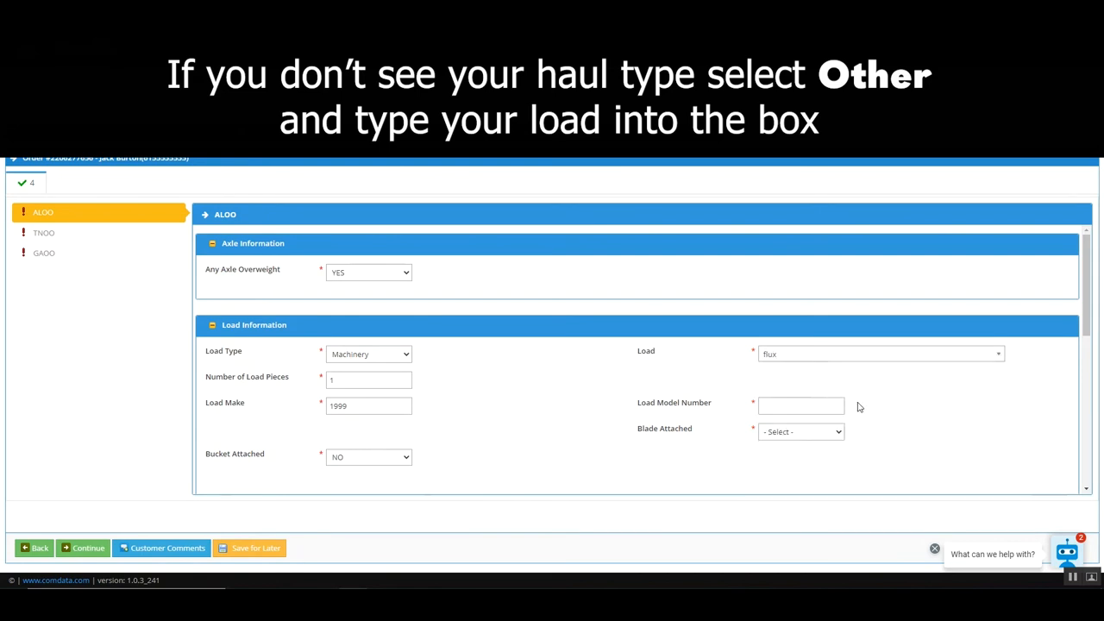
pyautogui.write('1')
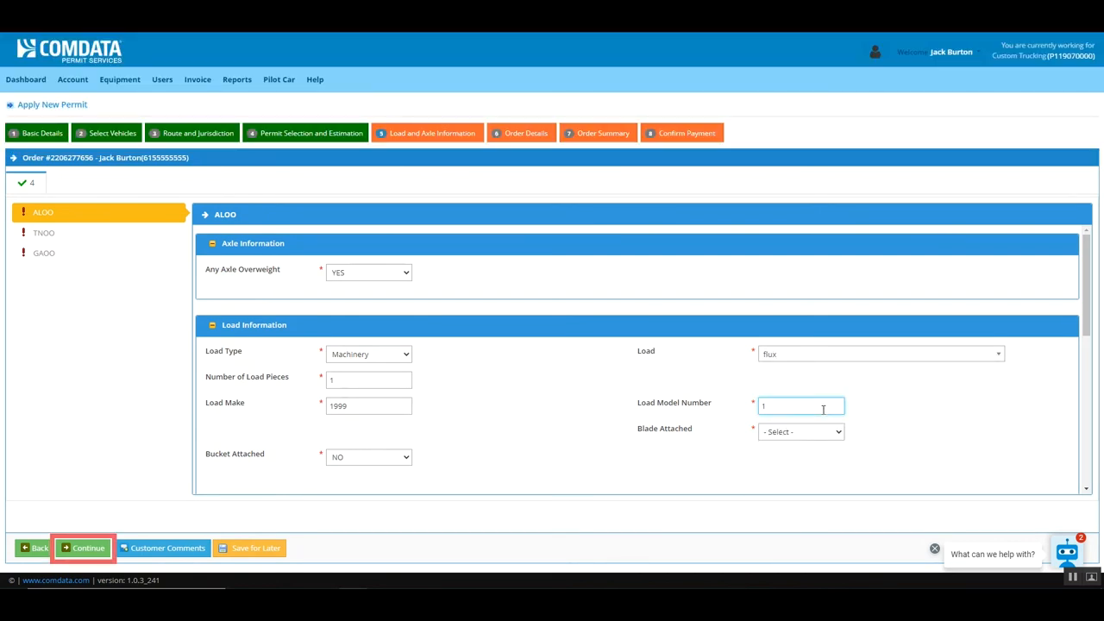
# - Fill AL trip origin Brentwood, AL and the TN annual permit number 2322222
pyautogui.click(83, 548)
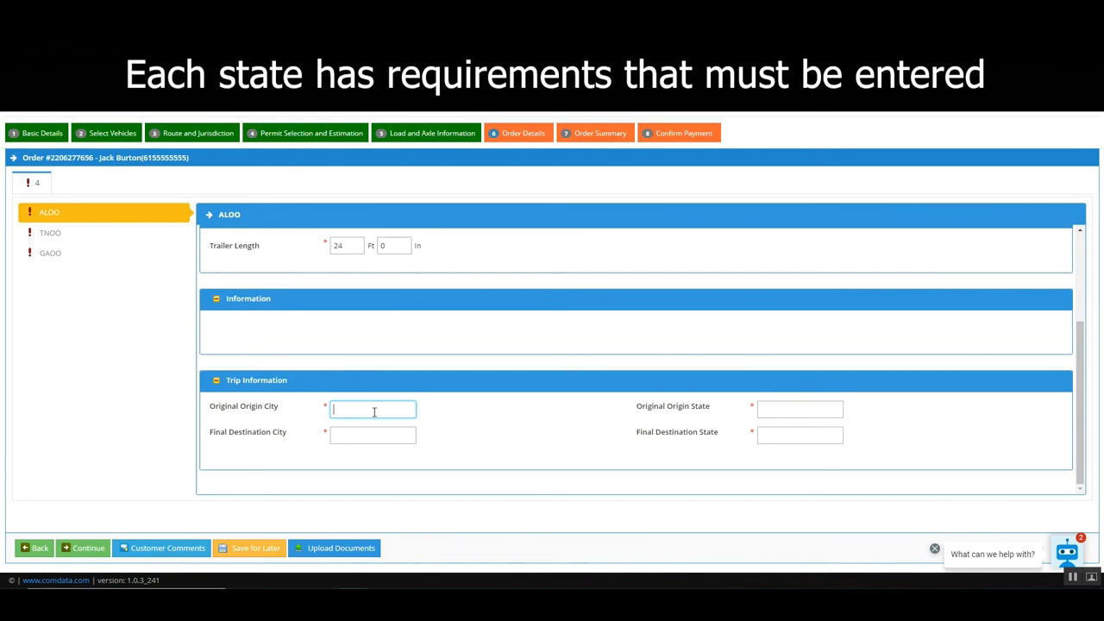
pyautogui.write('Brentwood')
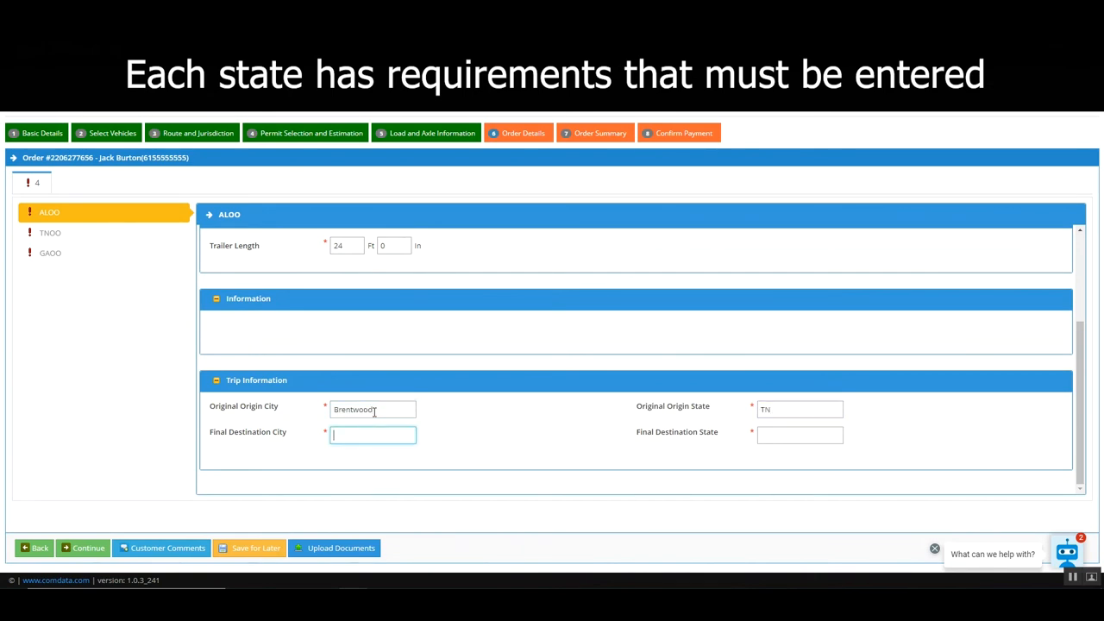
pyautogui.write('AL')
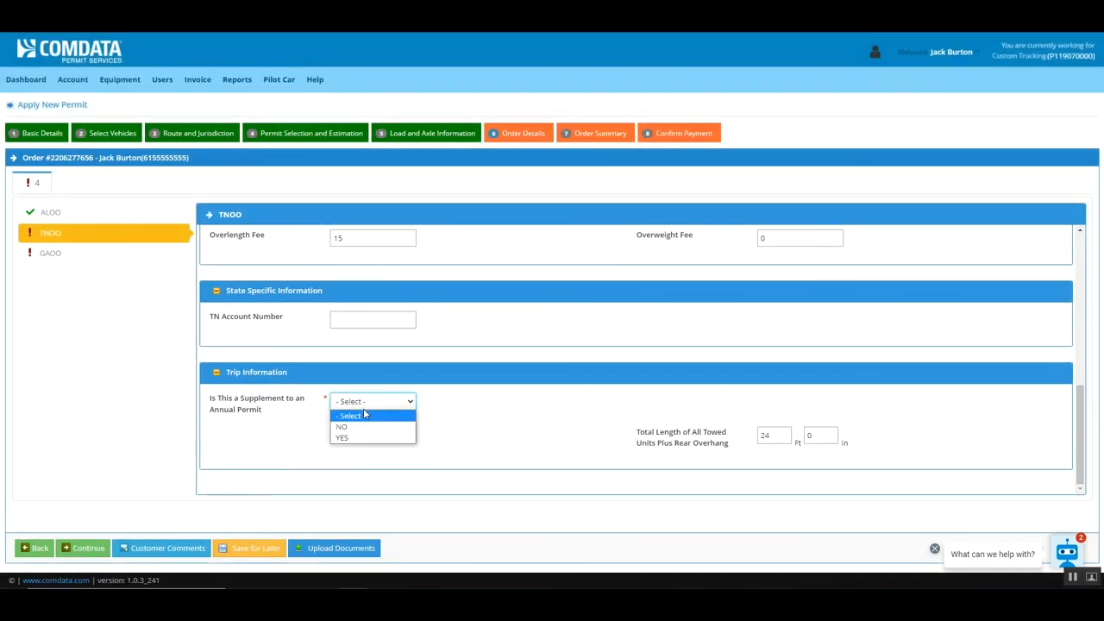
pyautogui.write('2322222')
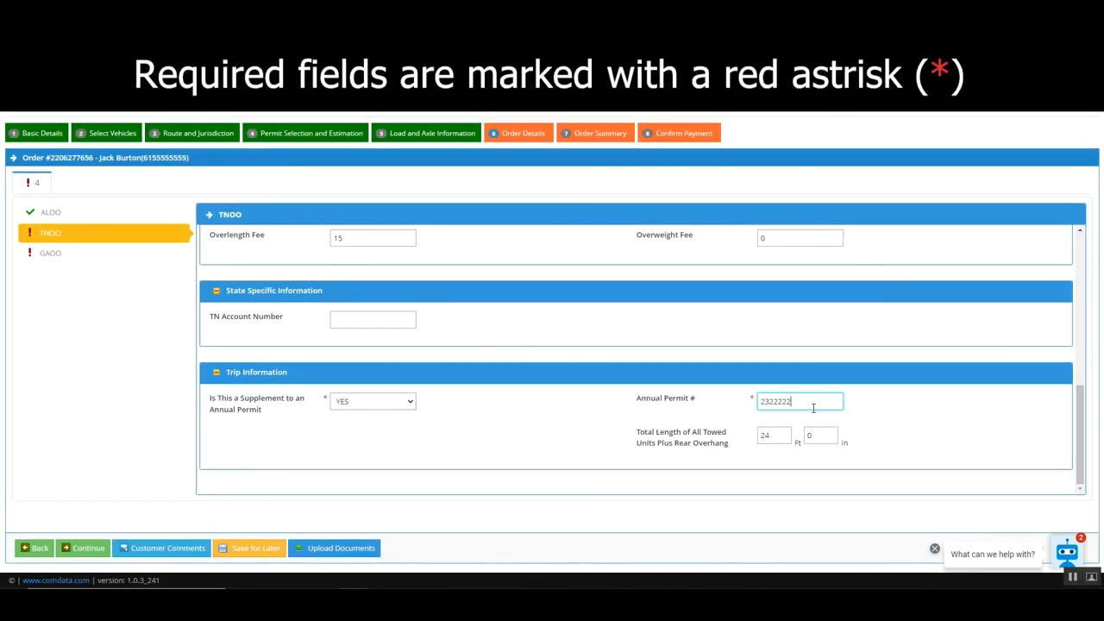
# - For Georgia, set Business Type to LLC and confirm the insurance Acord form will be provided
pyautogui.click(50, 252)
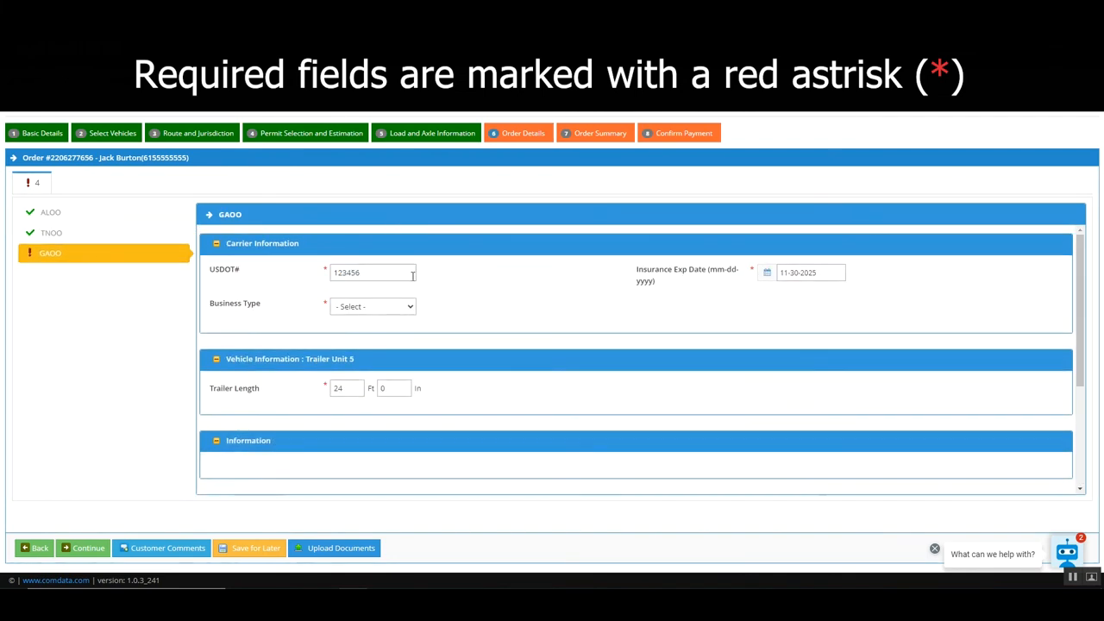
pyautogui.click(373, 308)
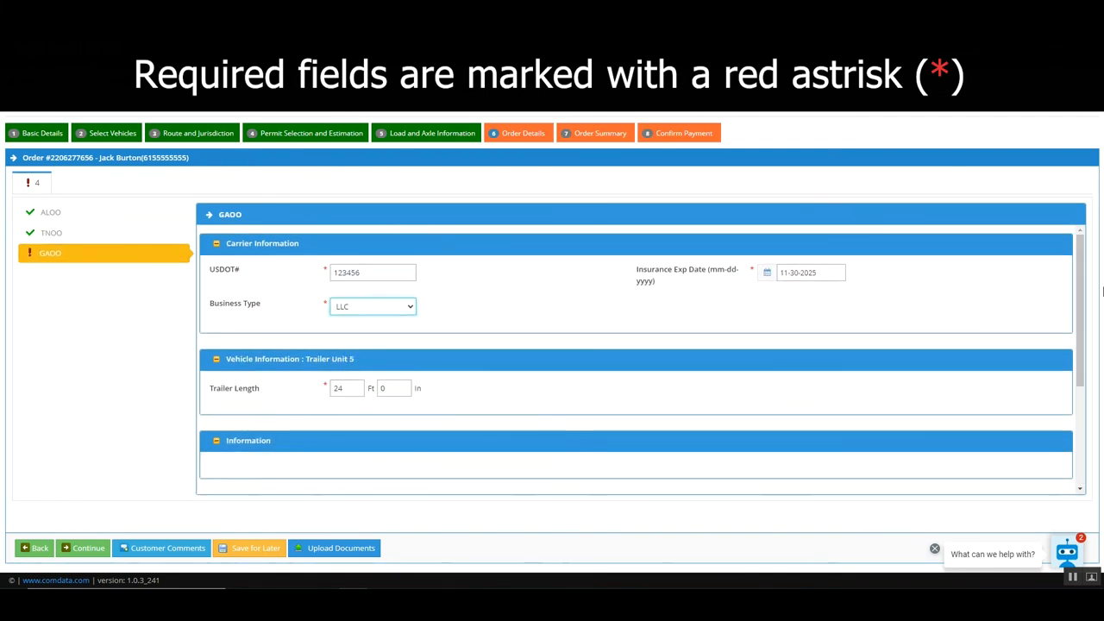
pyautogui.scroll(-3)
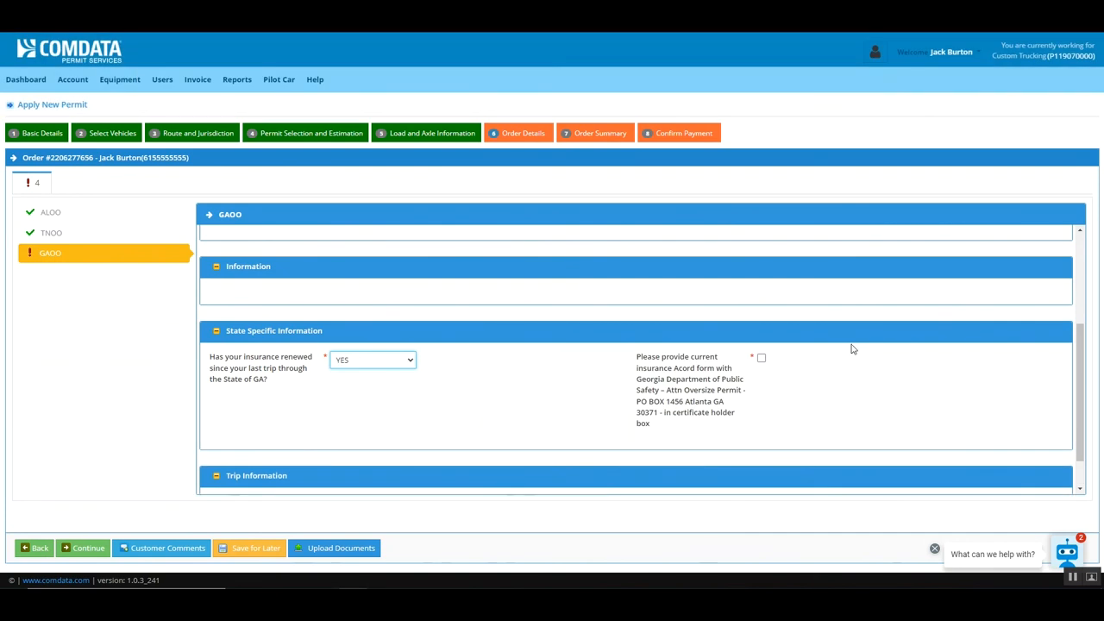
pyautogui.click(761, 357)
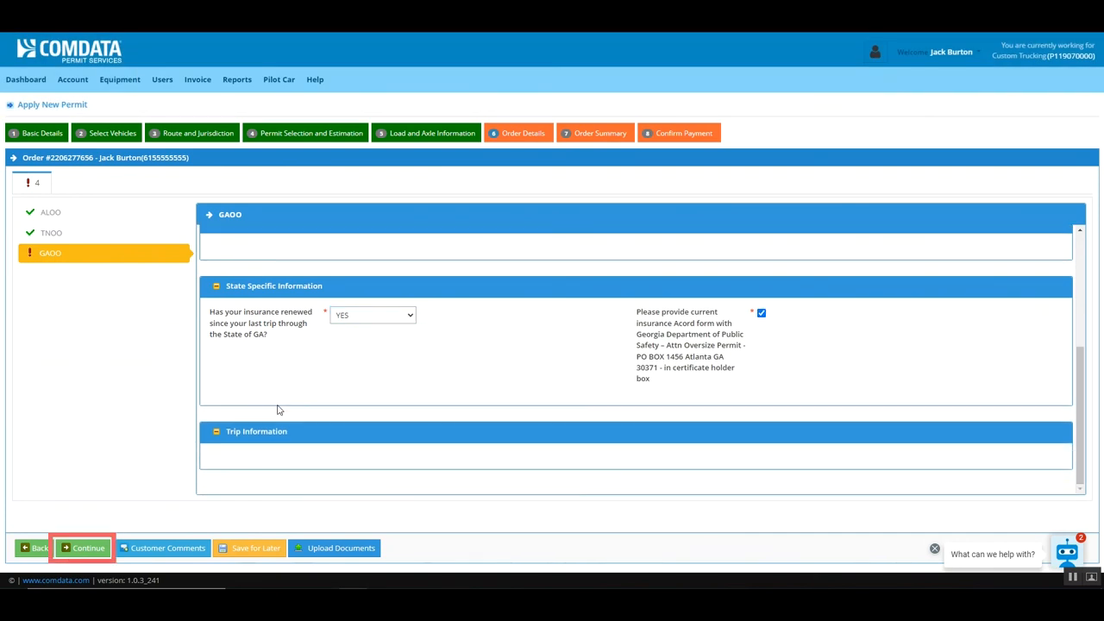
# - Review the $264.20 order summary and acknowledge having reviewed the order terms
pyautogui.click(88, 549)
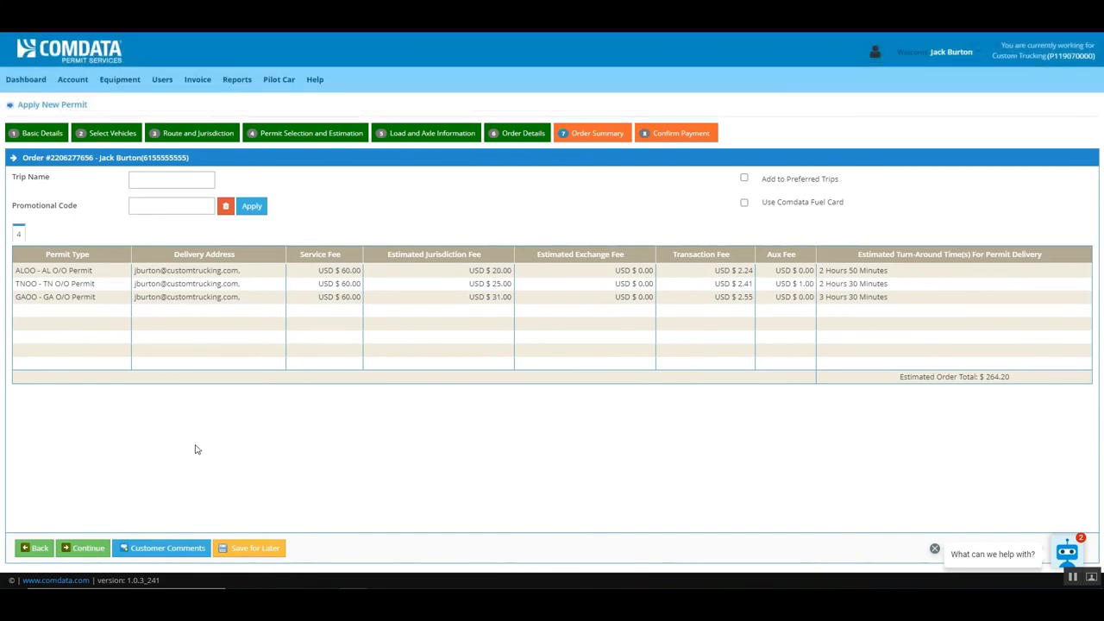
pyautogui.click(83, 548)
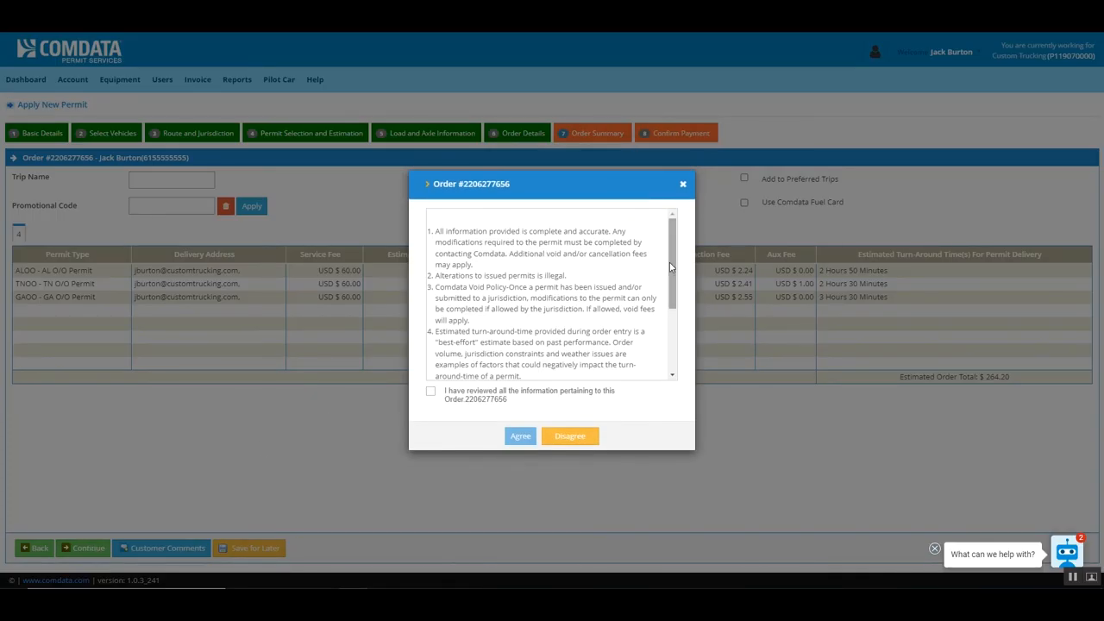
pyautogui.scroll(-3)
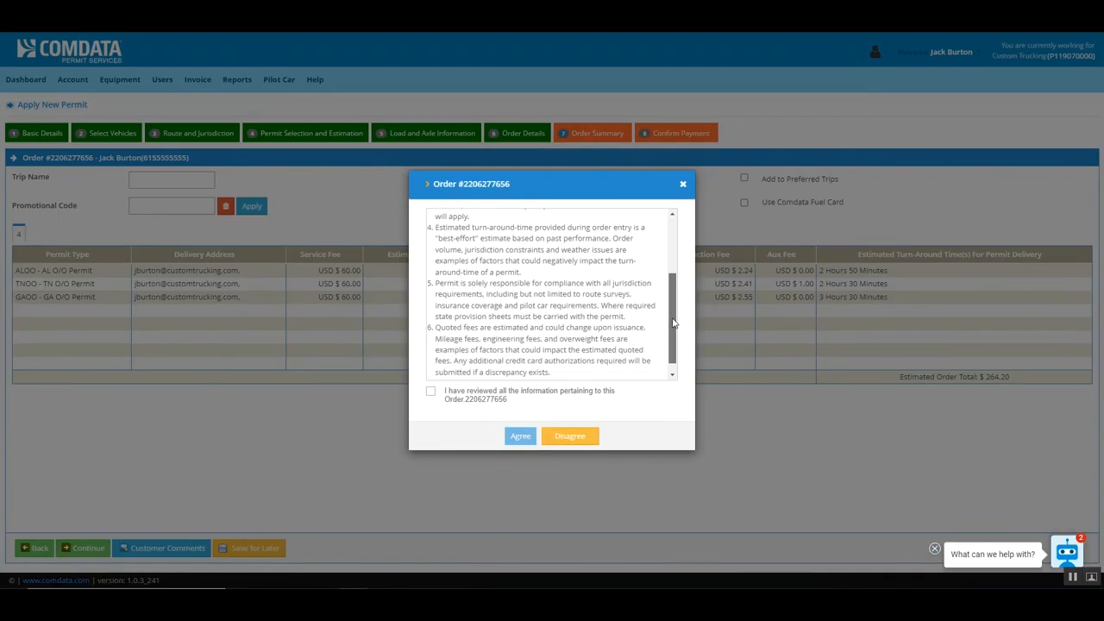
pyautogui.scroll(-3)
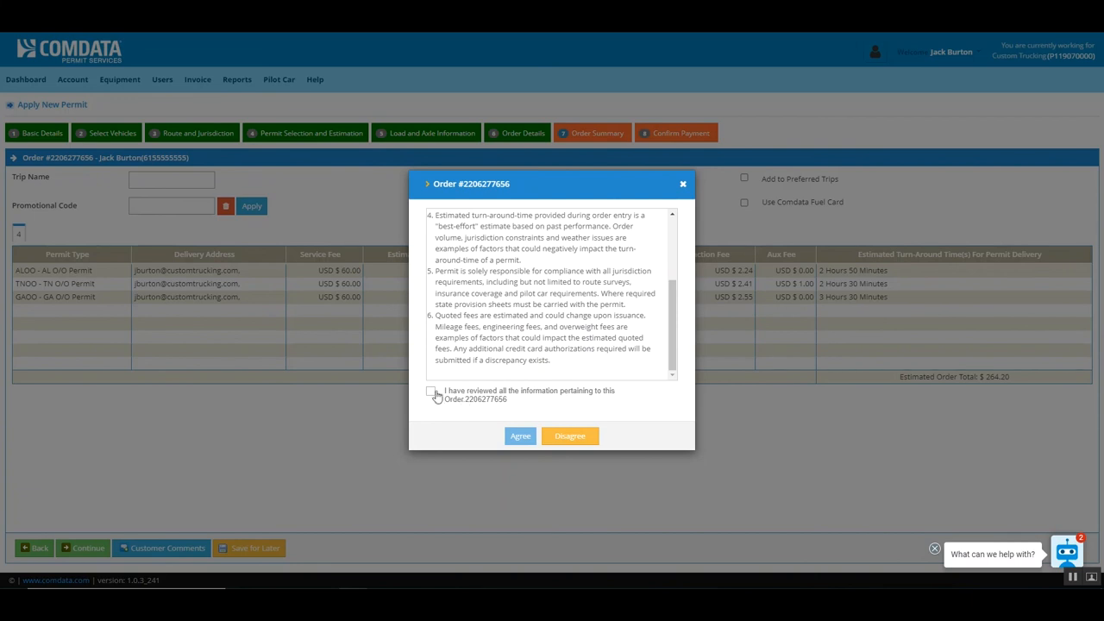
pyautogui.click(521, 435)
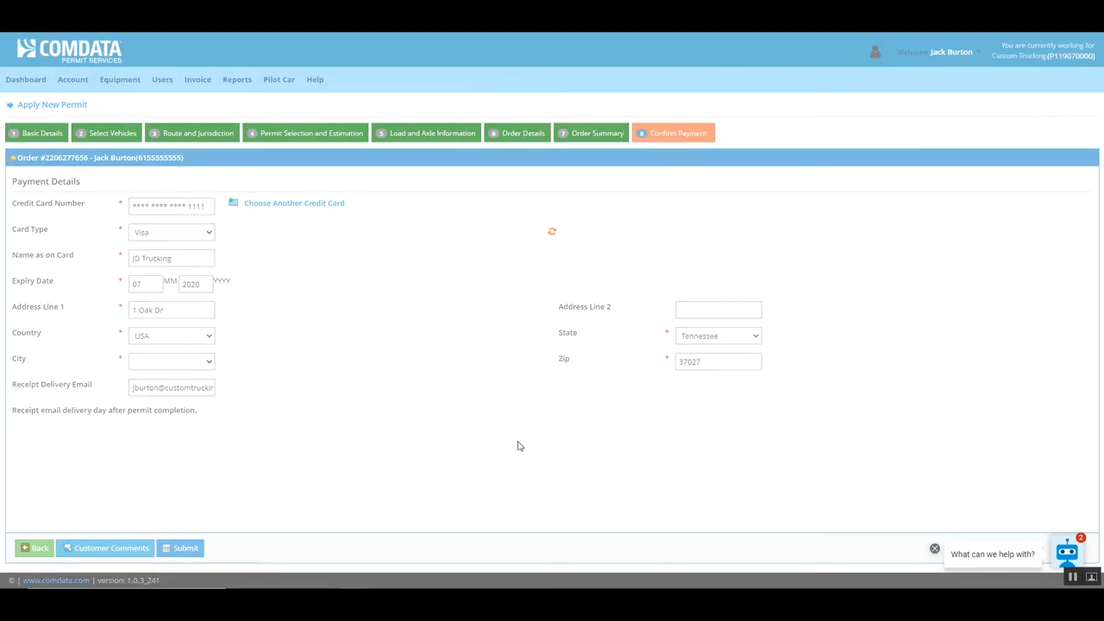
# - Set the billing city to Nashville and submit the Visa payment for the permit order
pyautogui.click(171, 362)
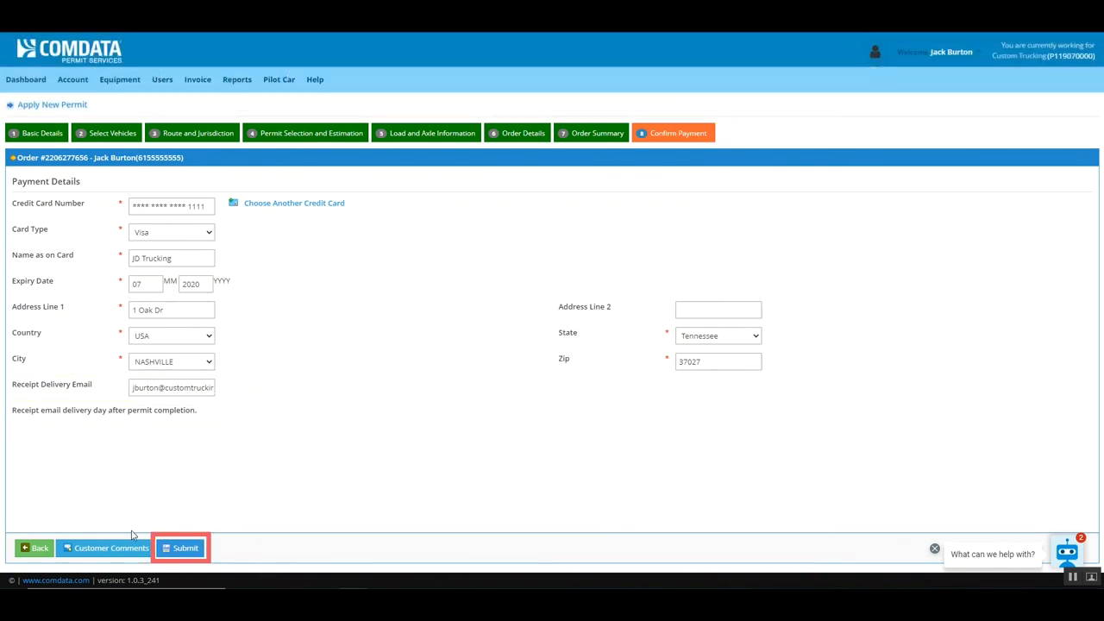
pyautogui.click(180, 549)
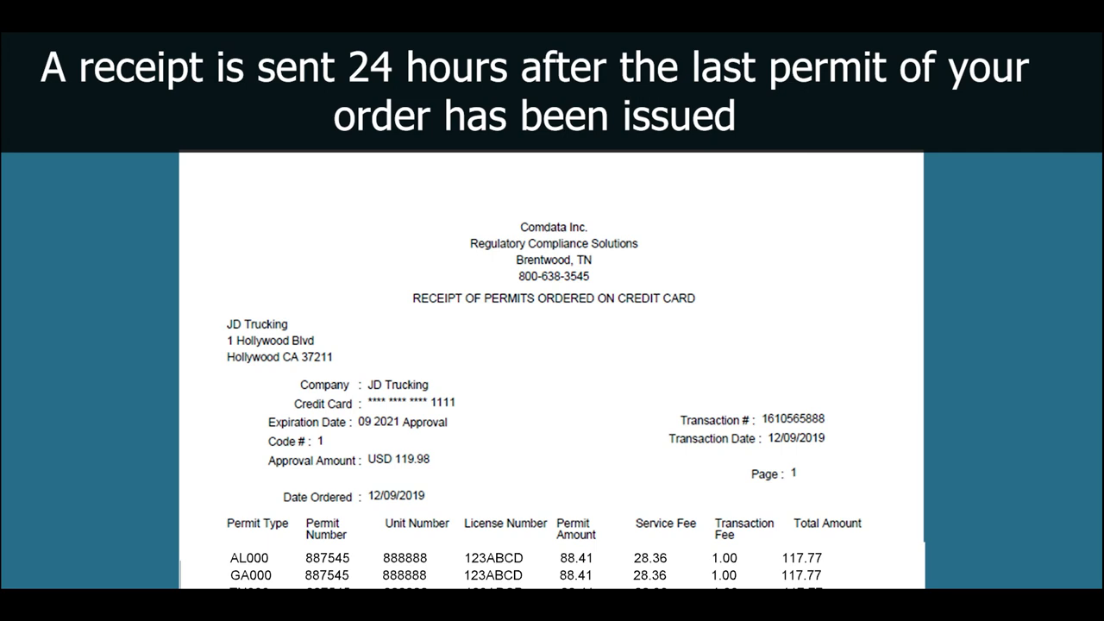